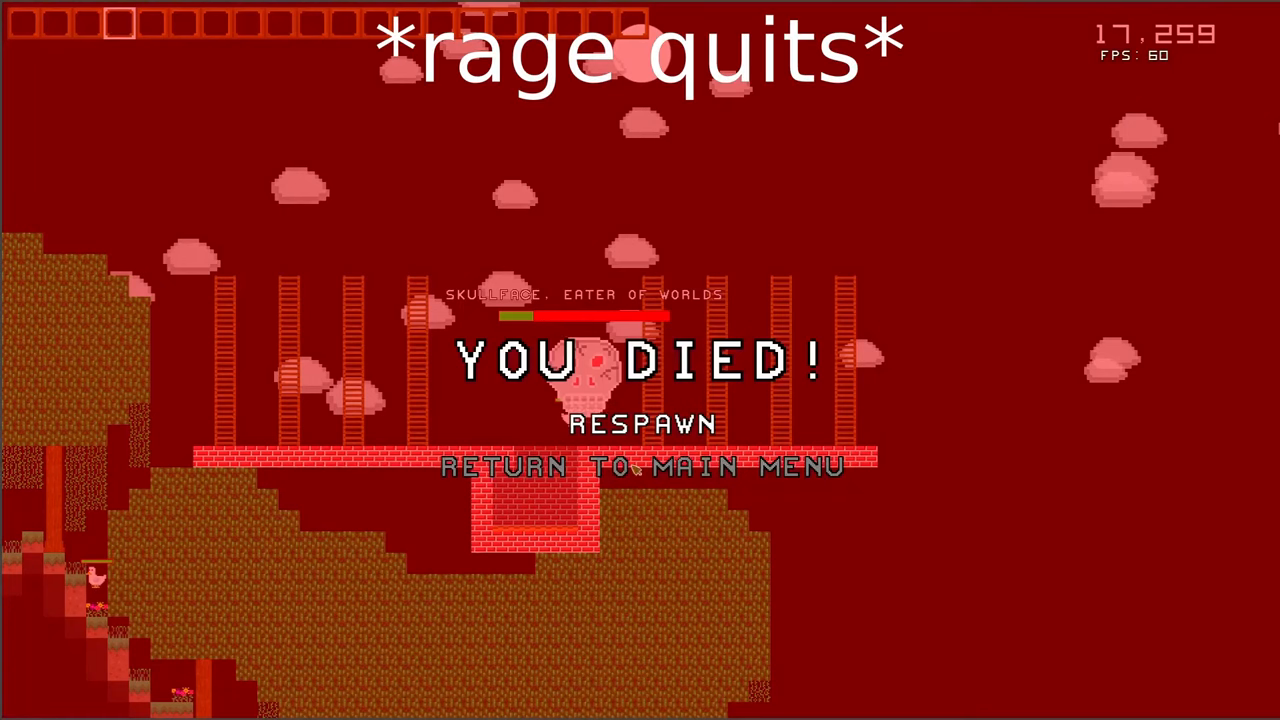
Dismiss the death screen, pause with Esc, and choose SAVE & QUIT.
{"action": "left_click", "coordinate": [649, 466]}
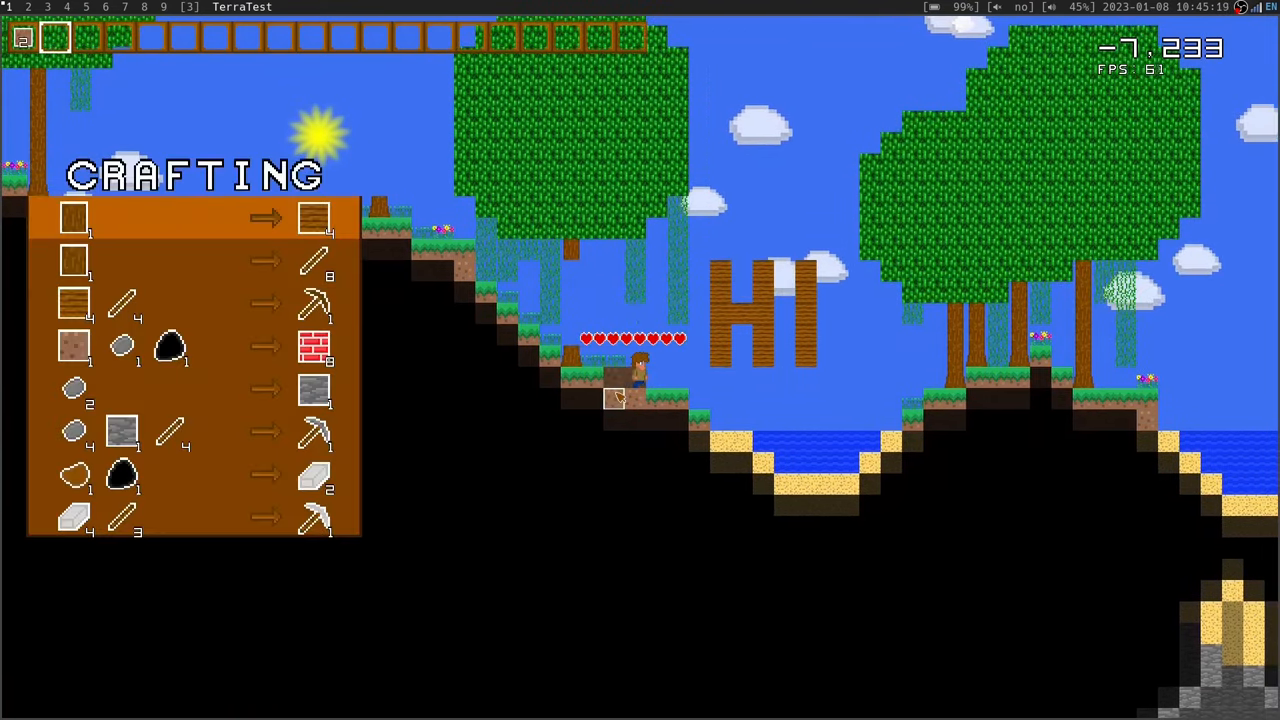
{"action": "key", "text": "Escape"}
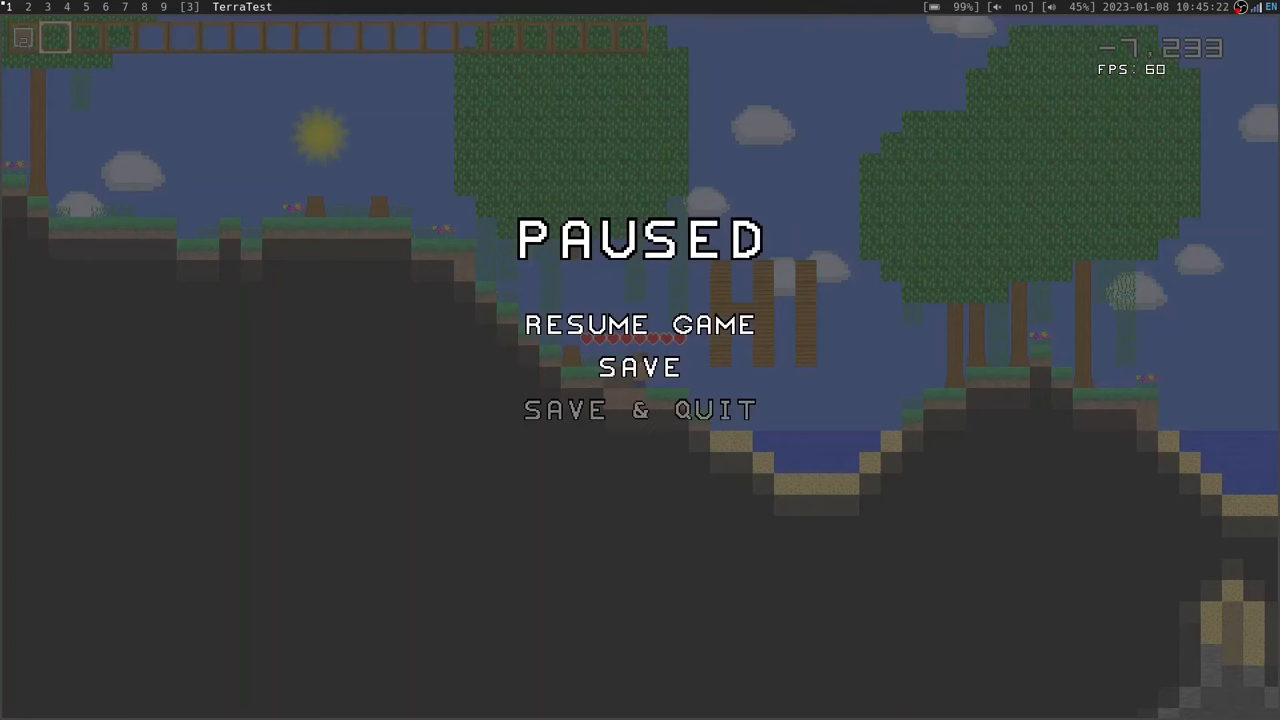
{"action": "left_click", "coordinate": [640, 409]}
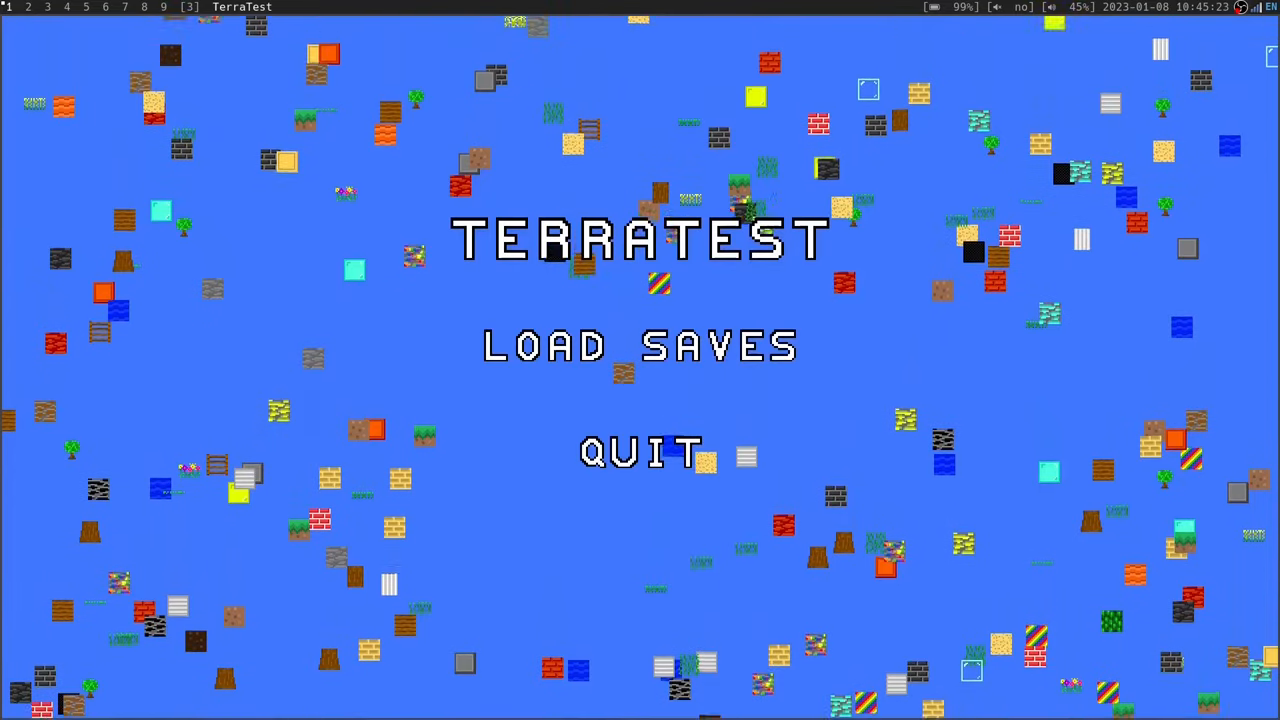